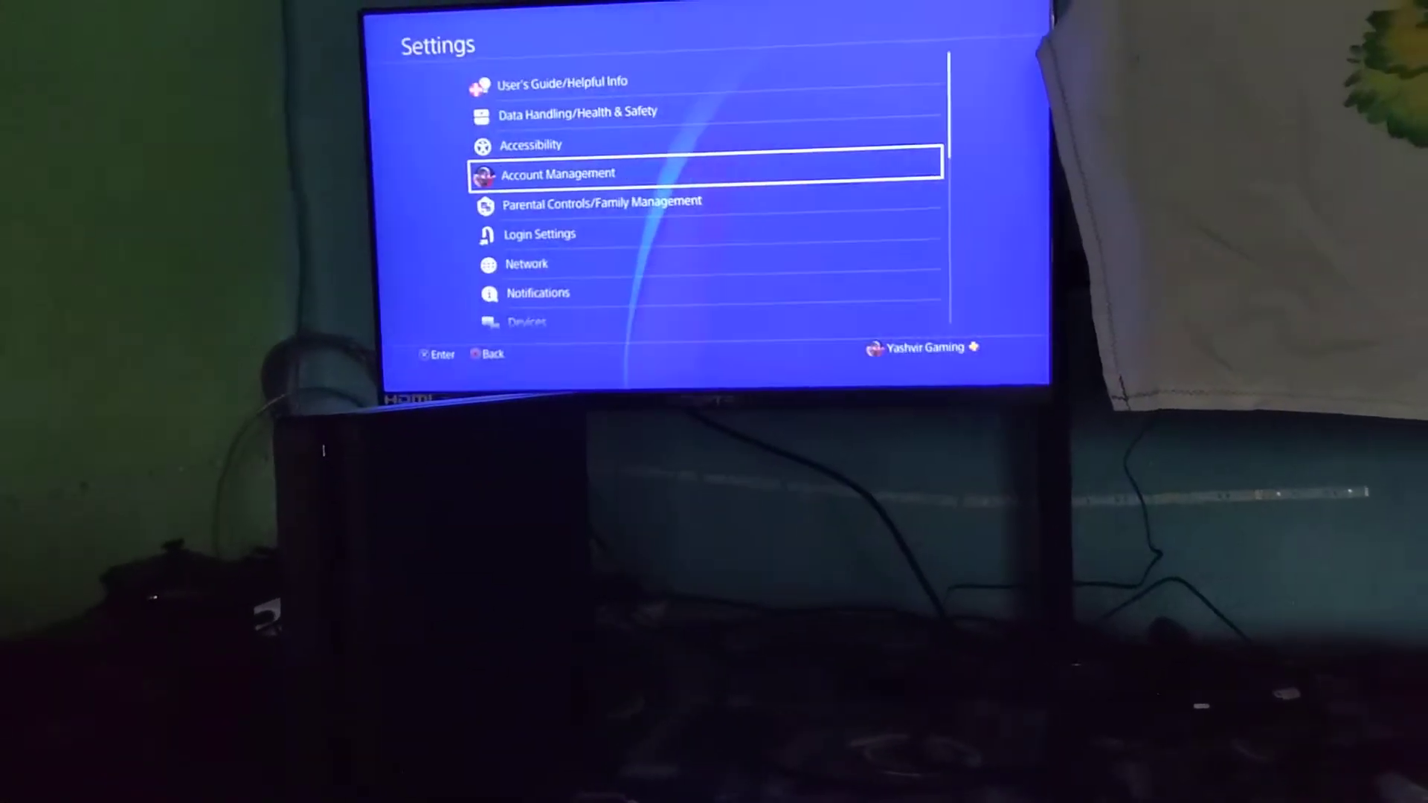
Scroll the Settings list down toward the Devices entry
scroll("down", 3)
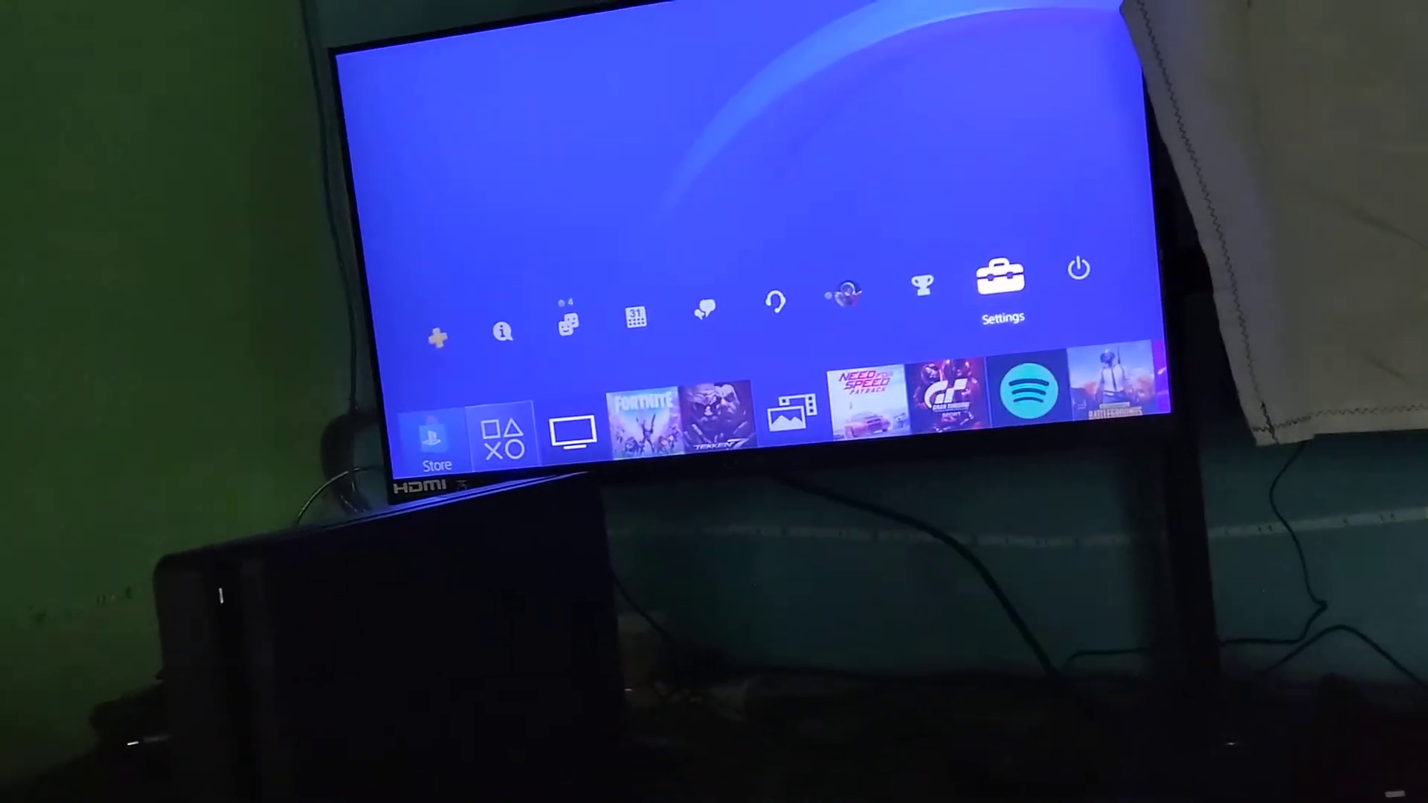
Reach the USB Storage Devices list via Settings and Devices, showing the Seagate Portable drive
left_click(999, 276)
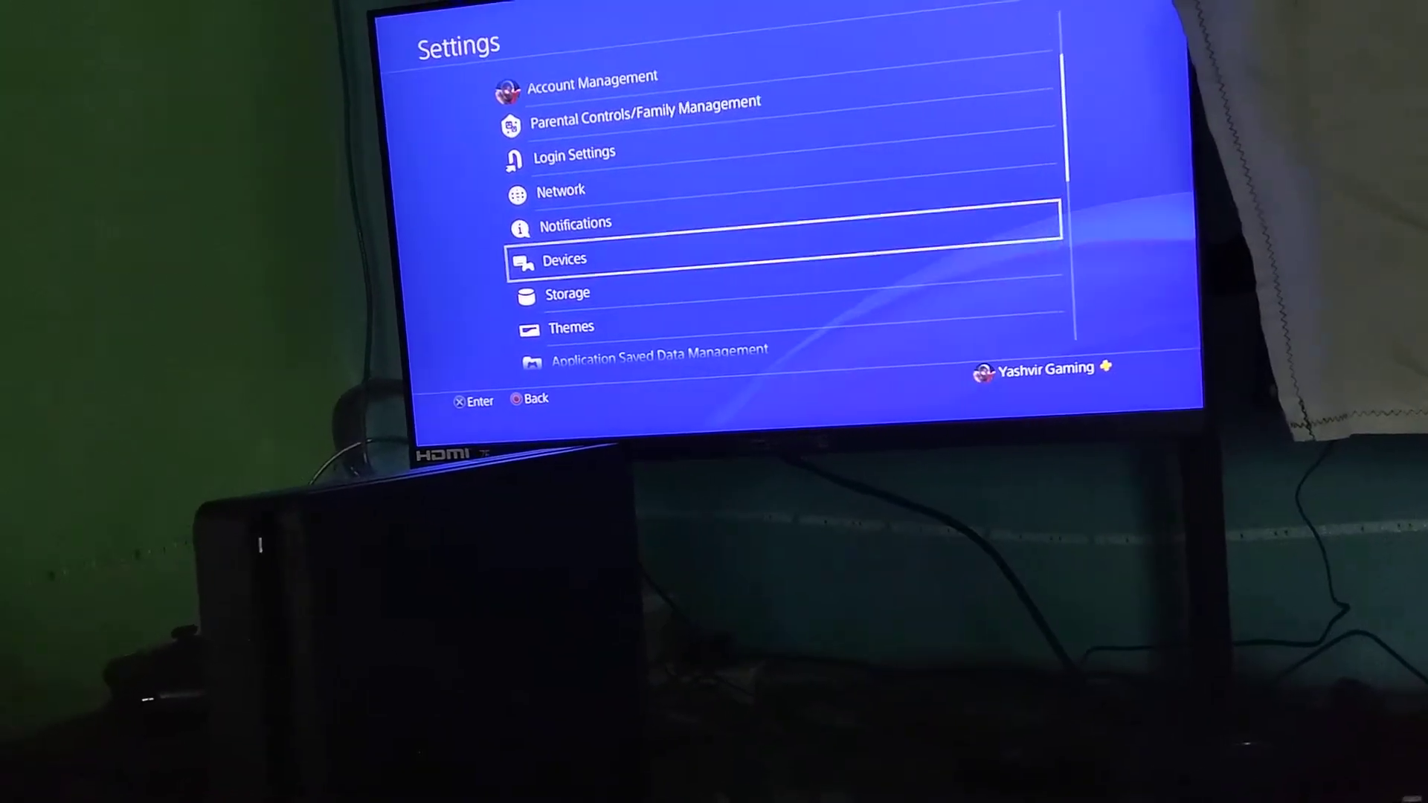
left_click(565, 258)
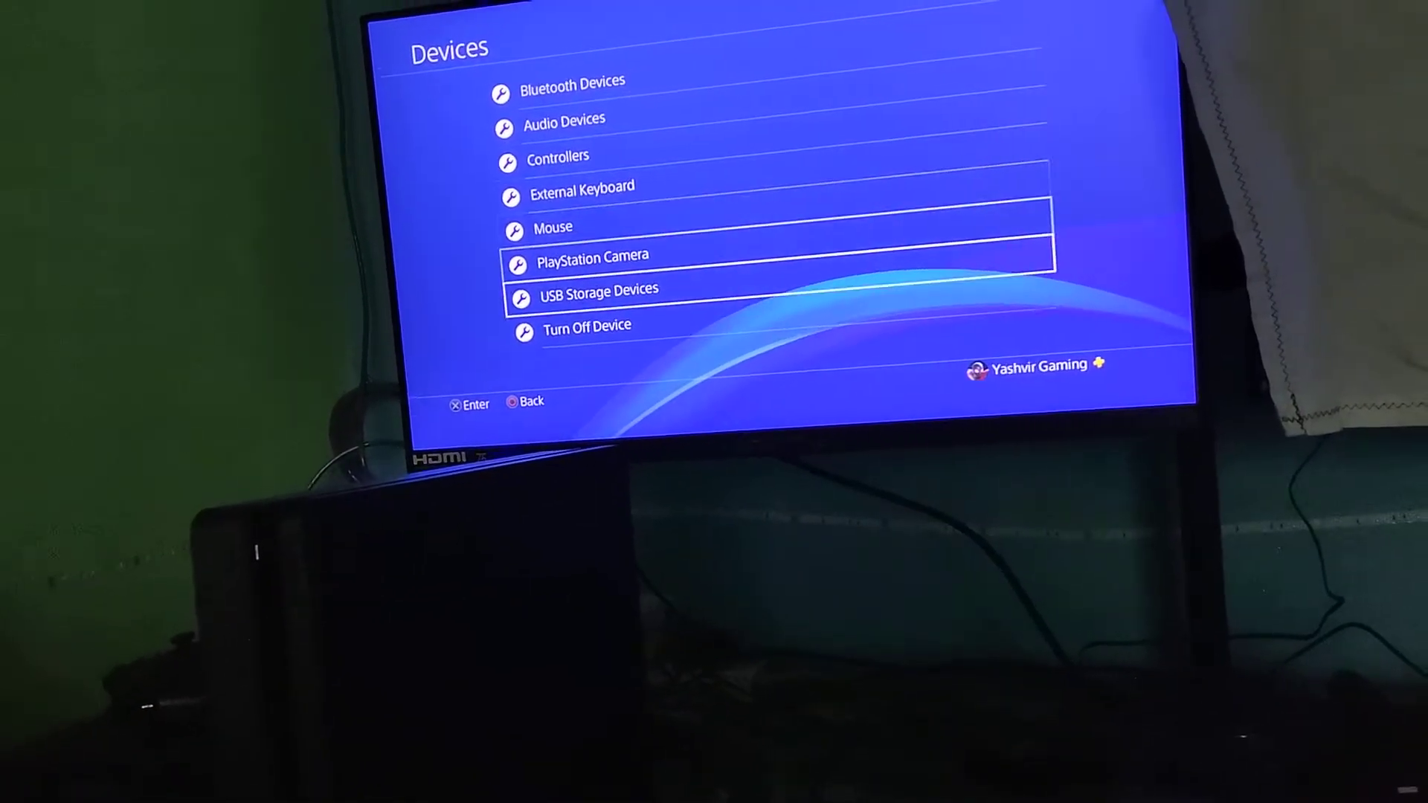
left_click(599, 289)
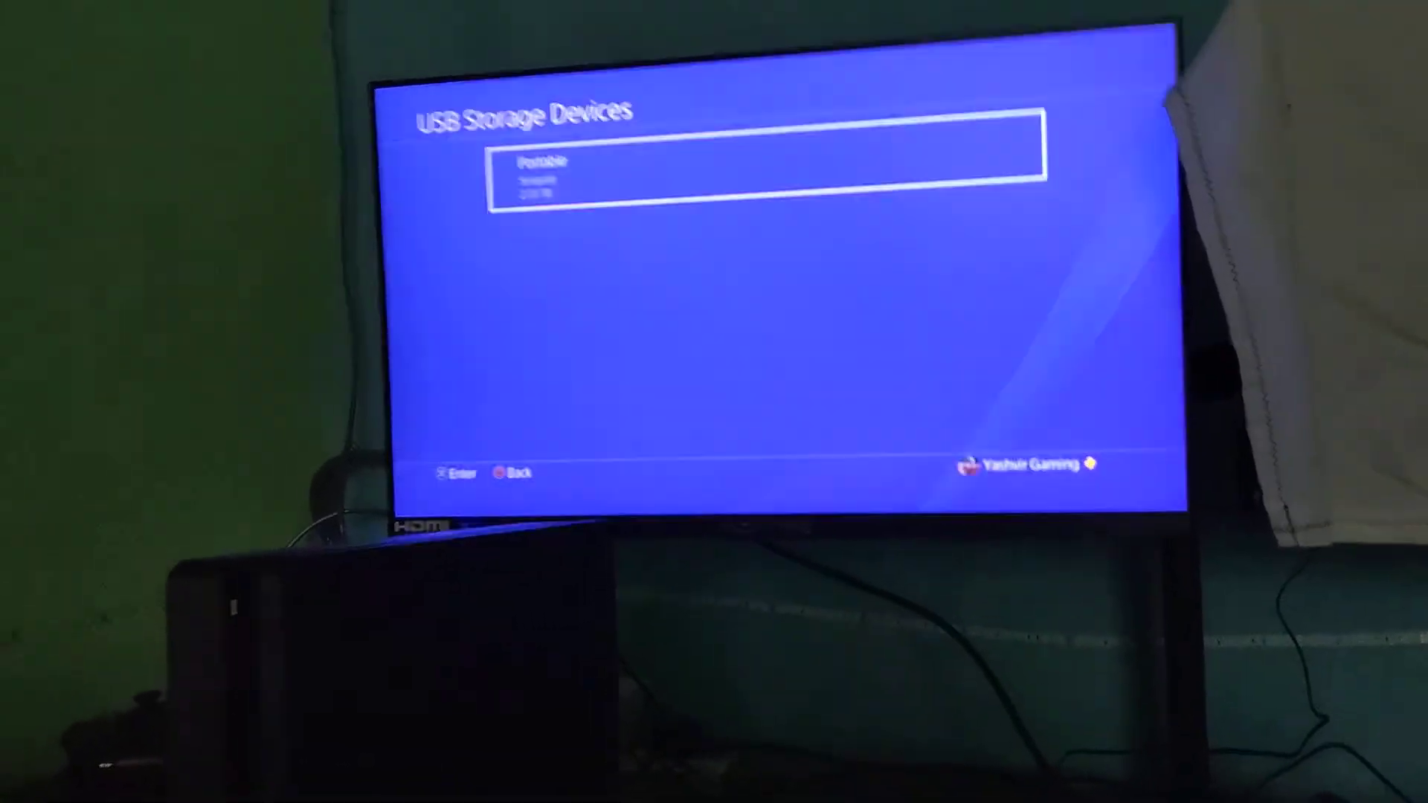
View the Seagate Portable drive's details: 2.01 TB capacity, unknown format
left_click(771, 177)
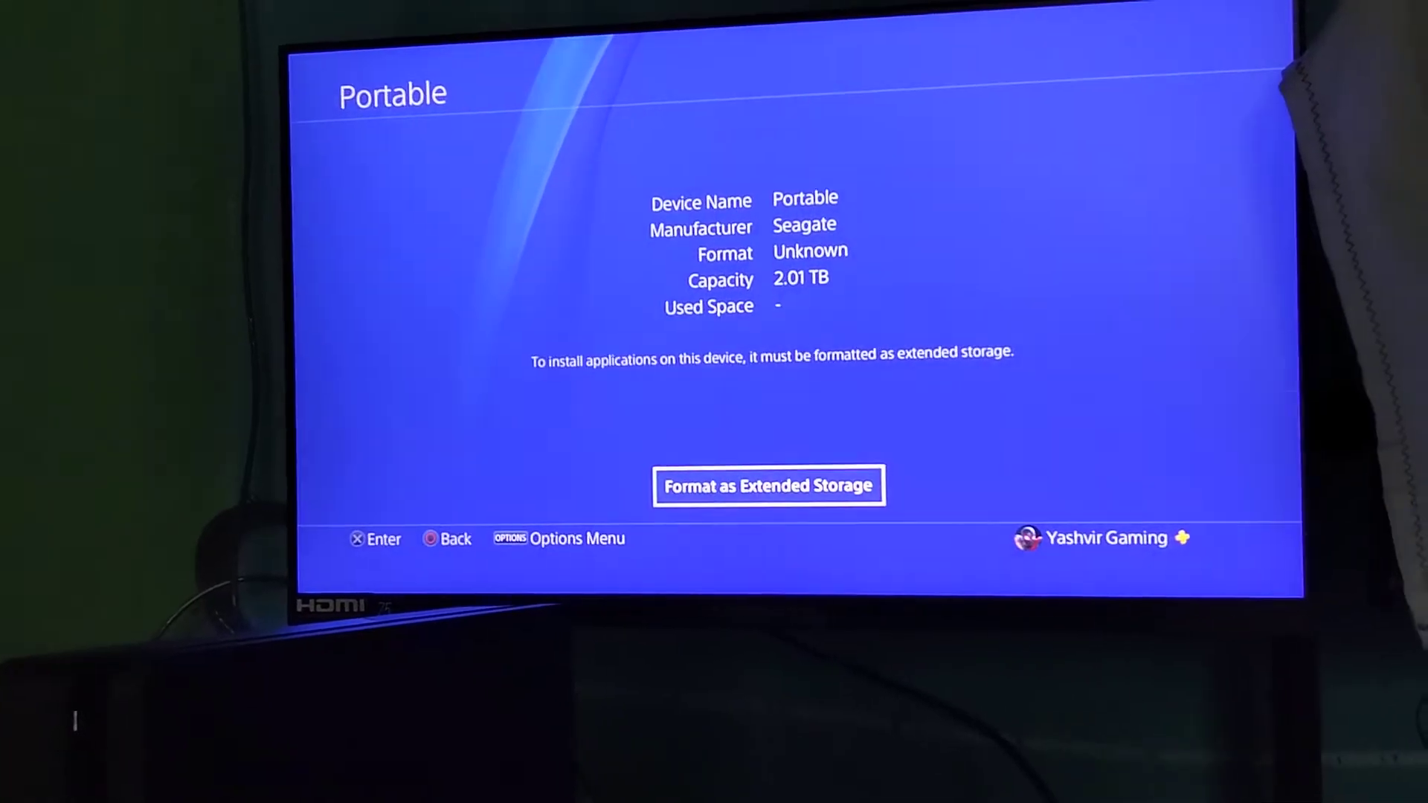
Start Format as Extended Storage and agree to erase, reaching the final confirmation prompt
left_click(767, 485)
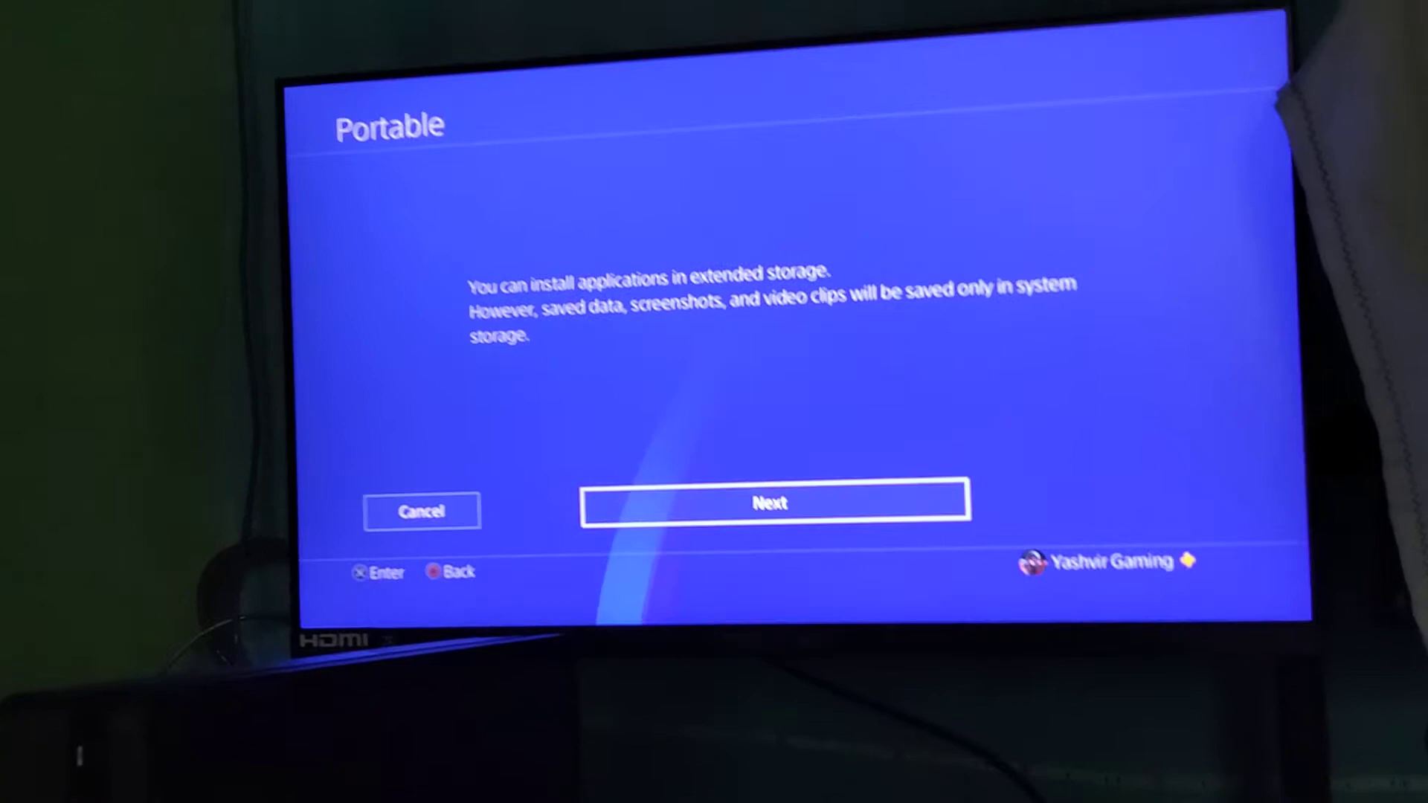
left_click(770, 501)
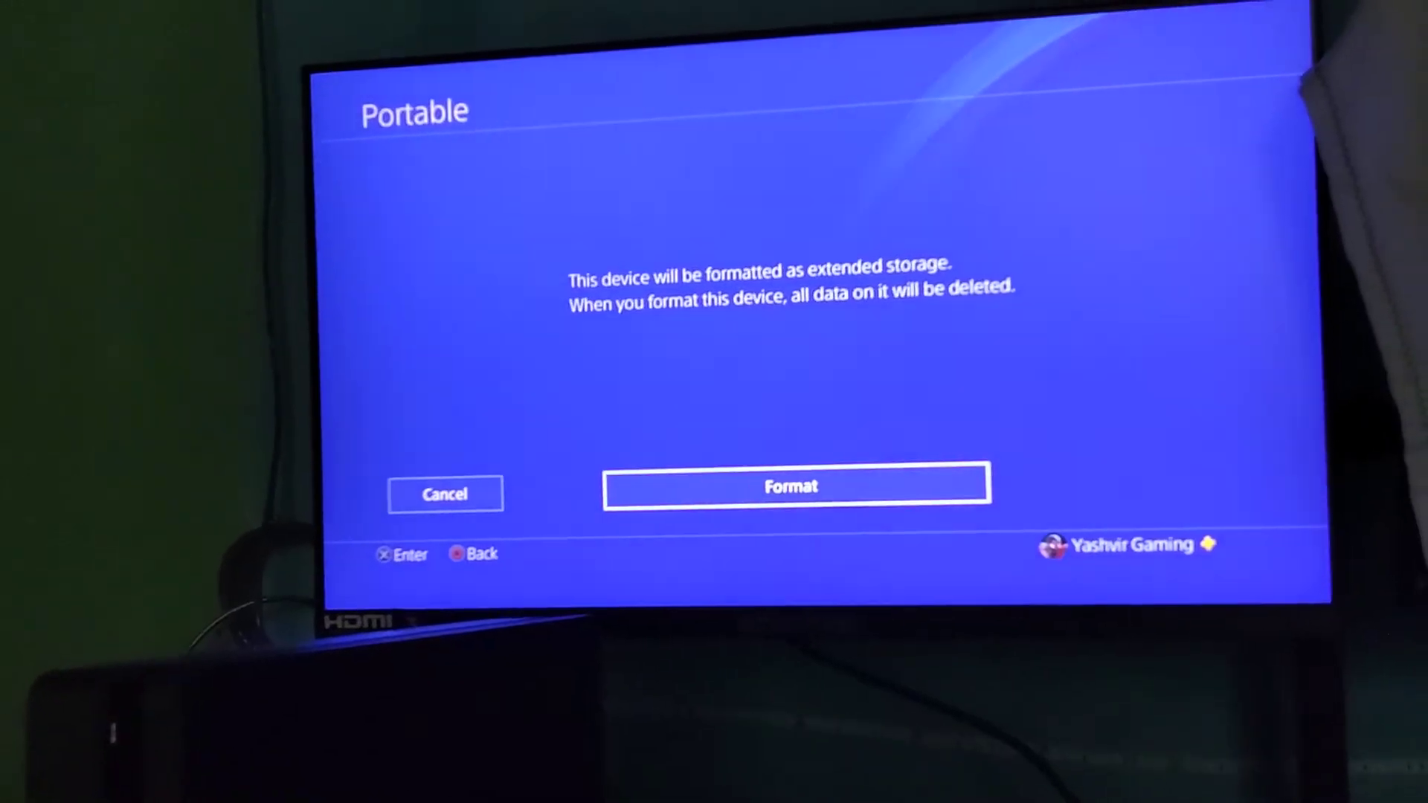
left_click(790, 484)
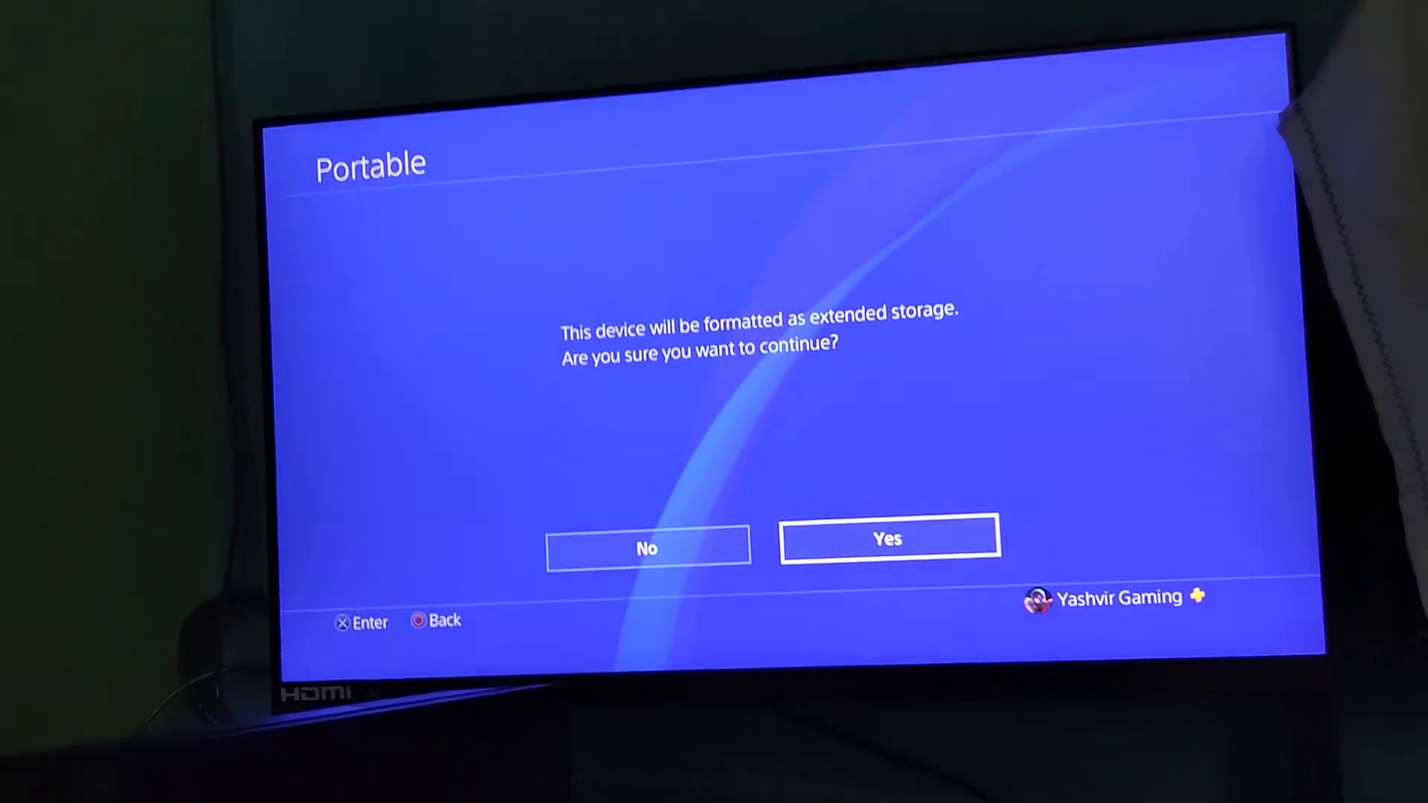
Confirm the format and acknowledge completion, landing on Storage listing System and Extended Storage
left_click(886, 537)
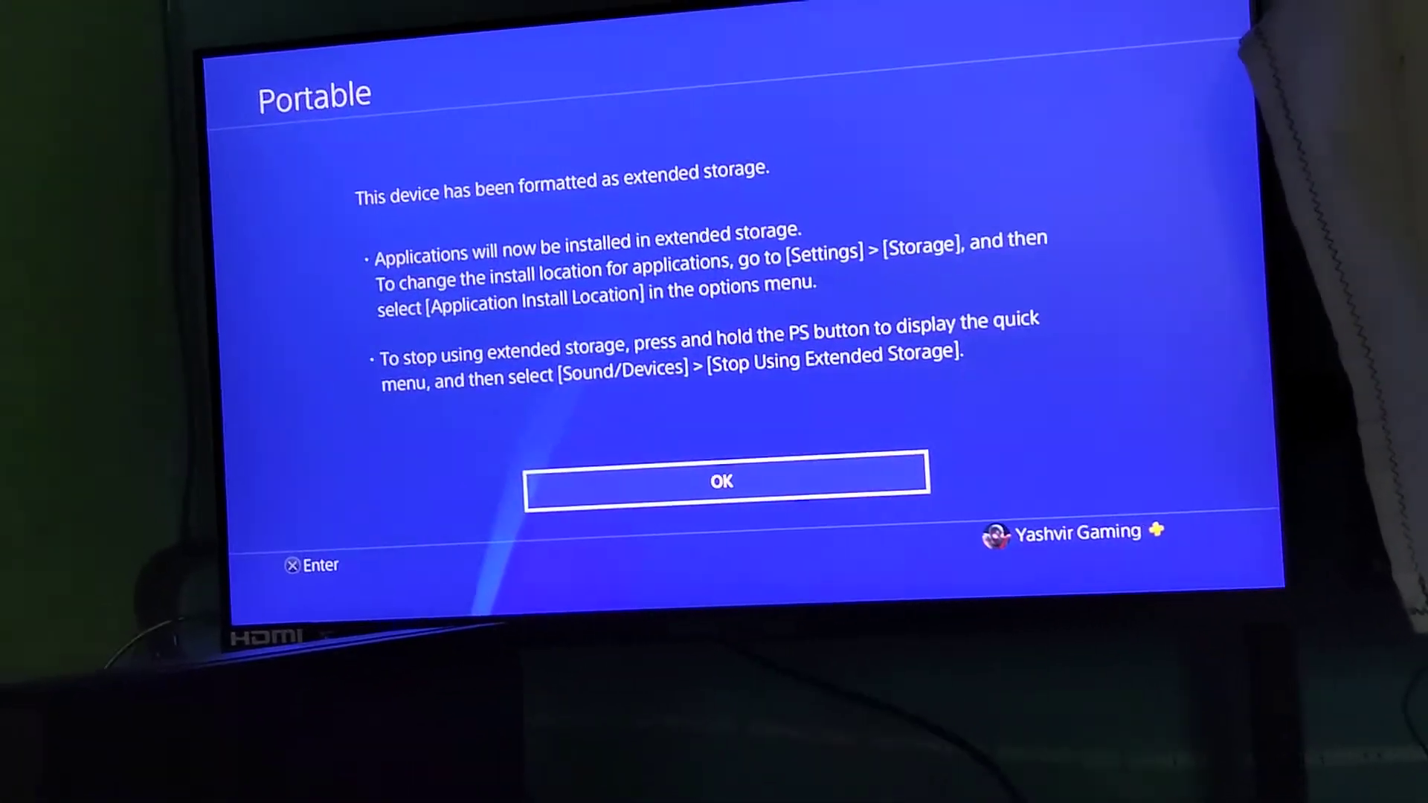
left_click(724, 480)
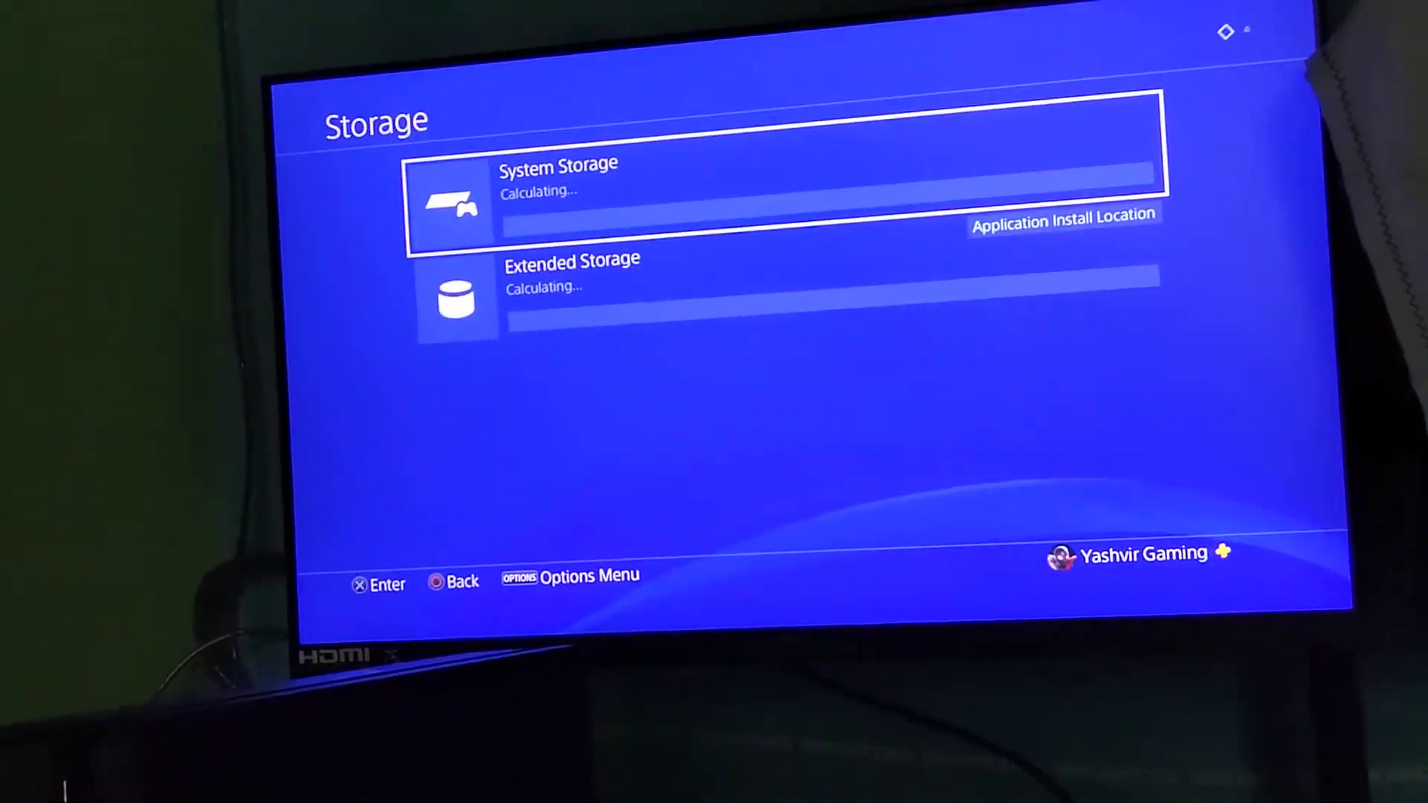
Check Extended Storage reports 50 KB of 1.84 TB, then return home to Library
key("Down")
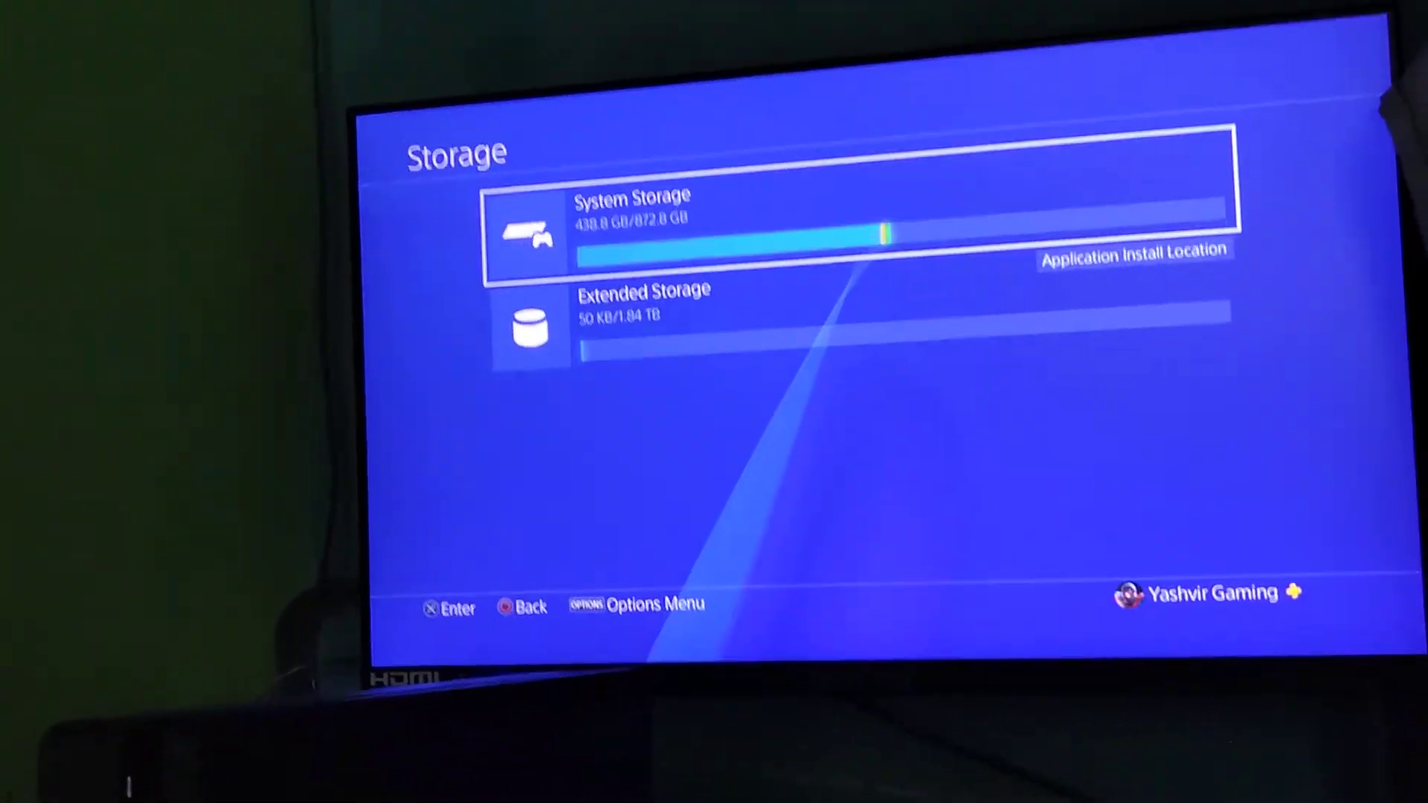
key("down")
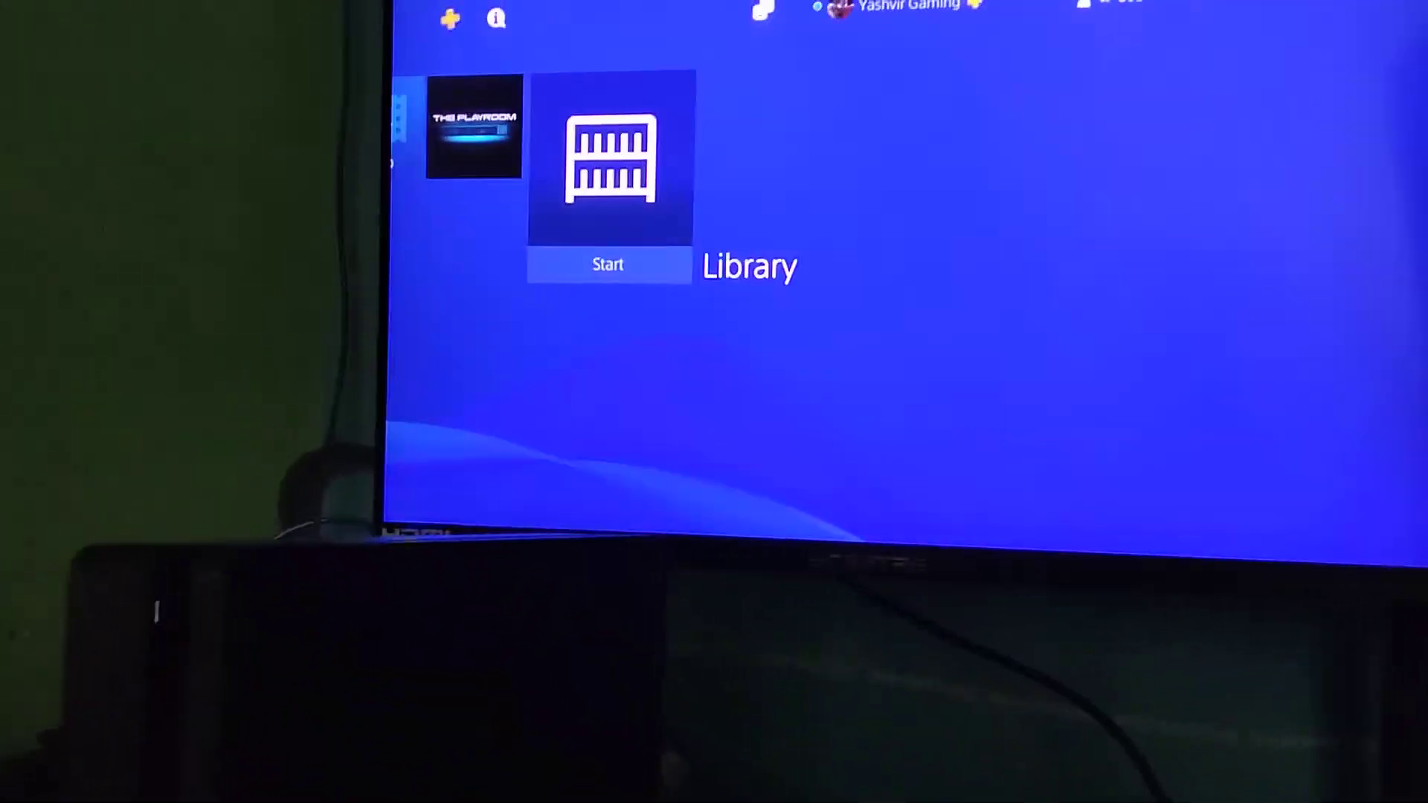
Download Assassin's Creed Valhalla from Not Installed in the Library
left_click(607, 159)
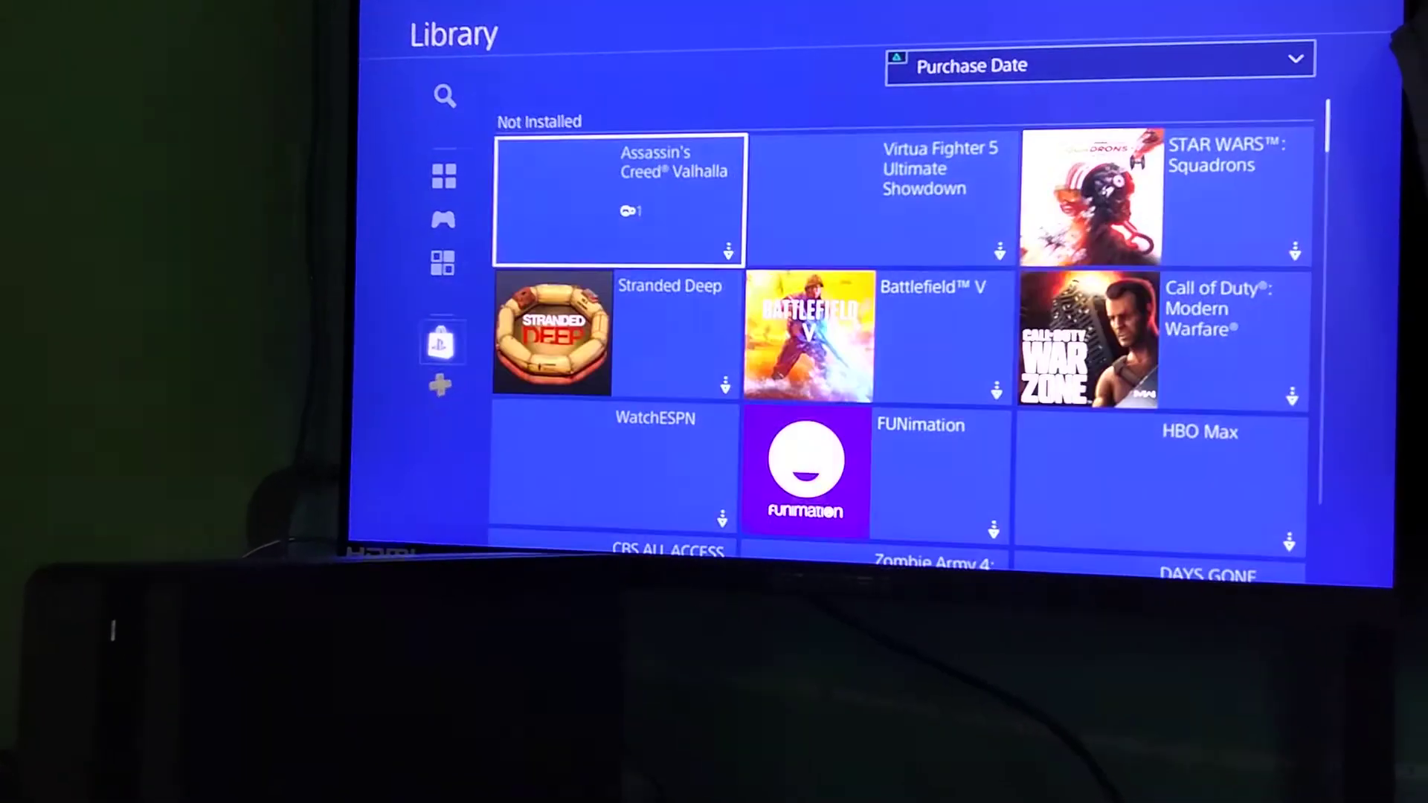
left_click(618, 201)
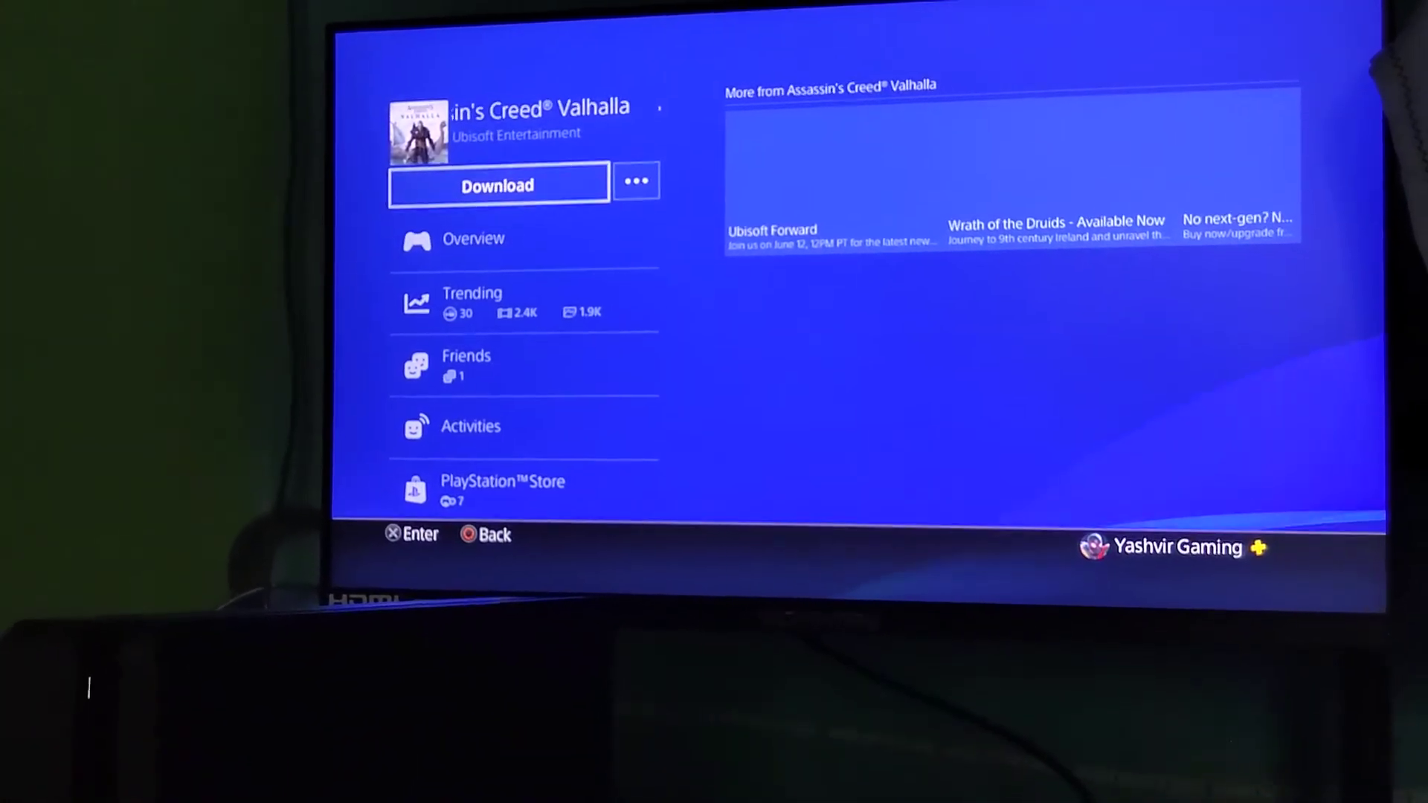
left_click(634, 180)
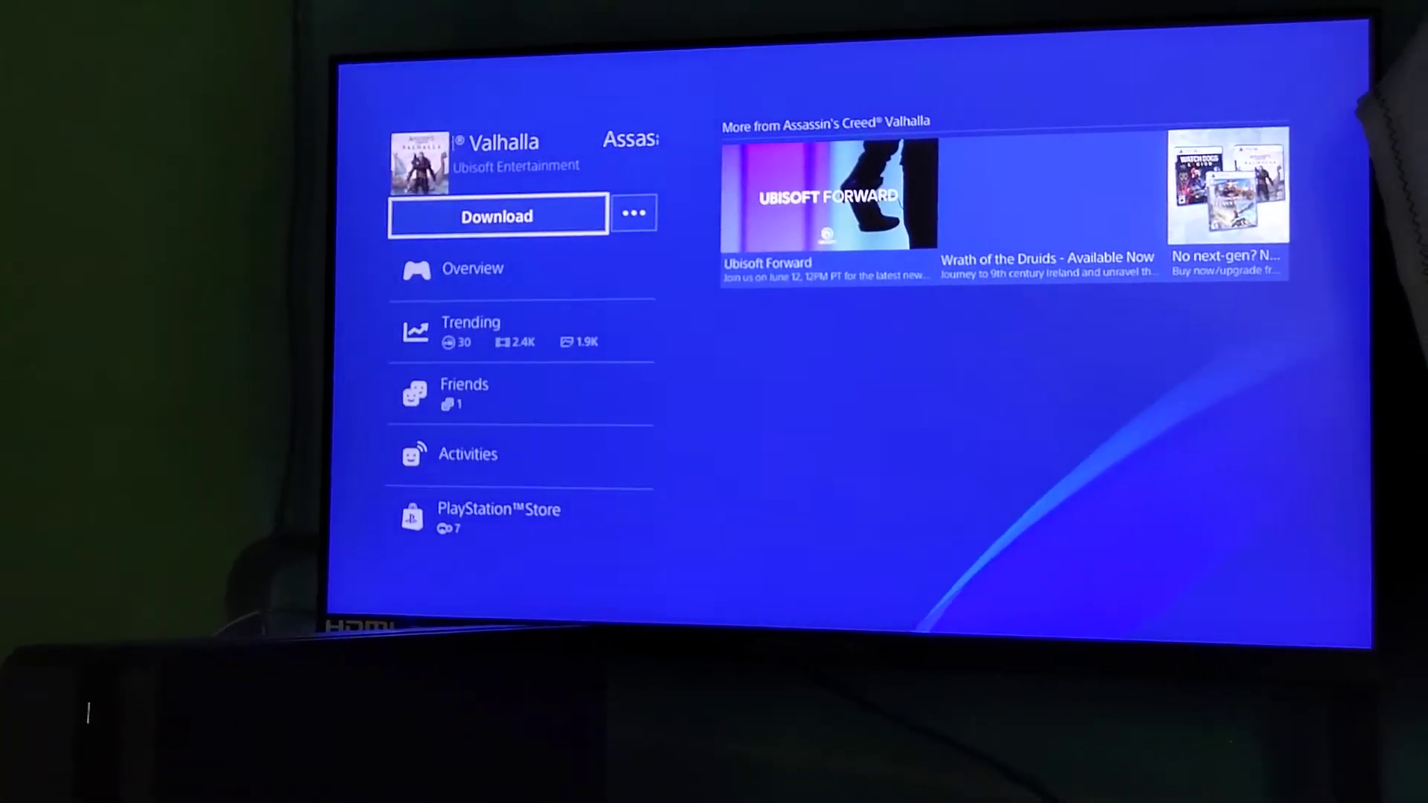
left_click(498, 518)
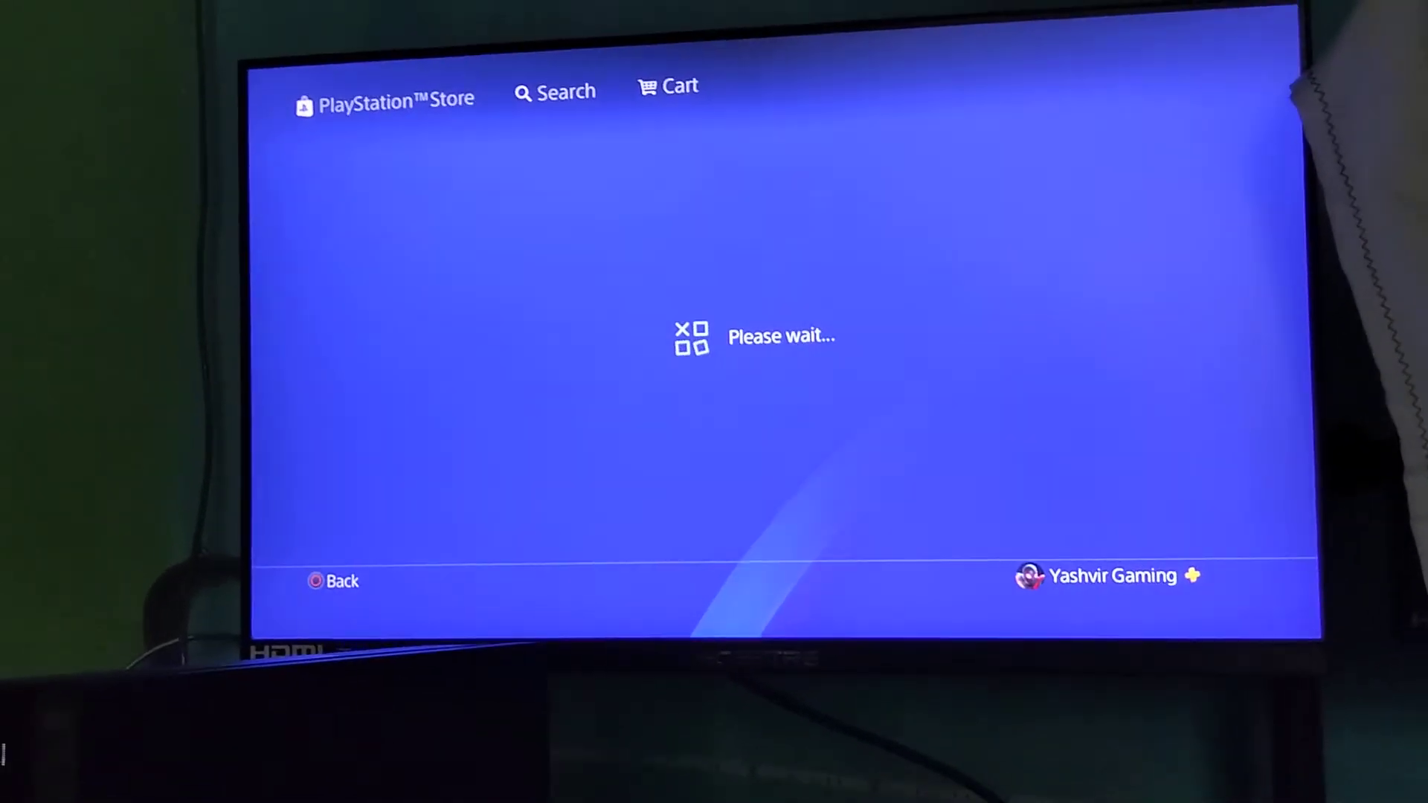